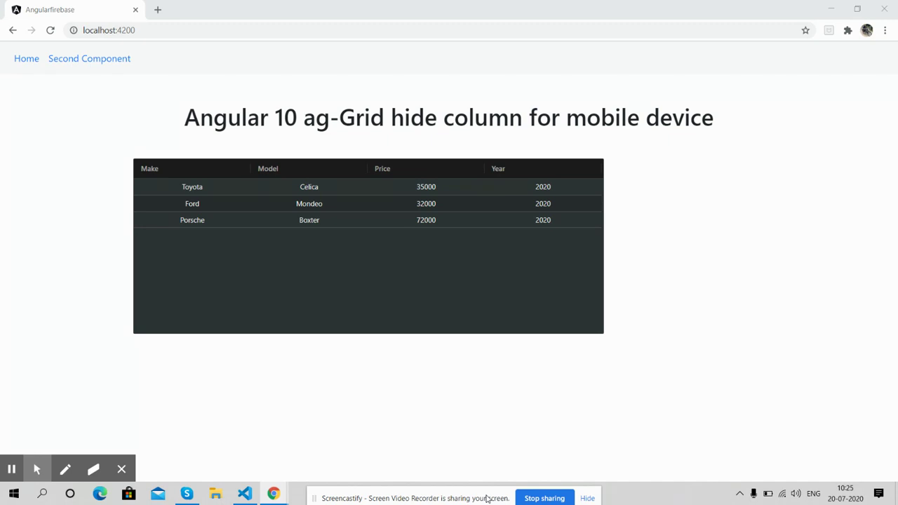
mouse_move(460, 417)
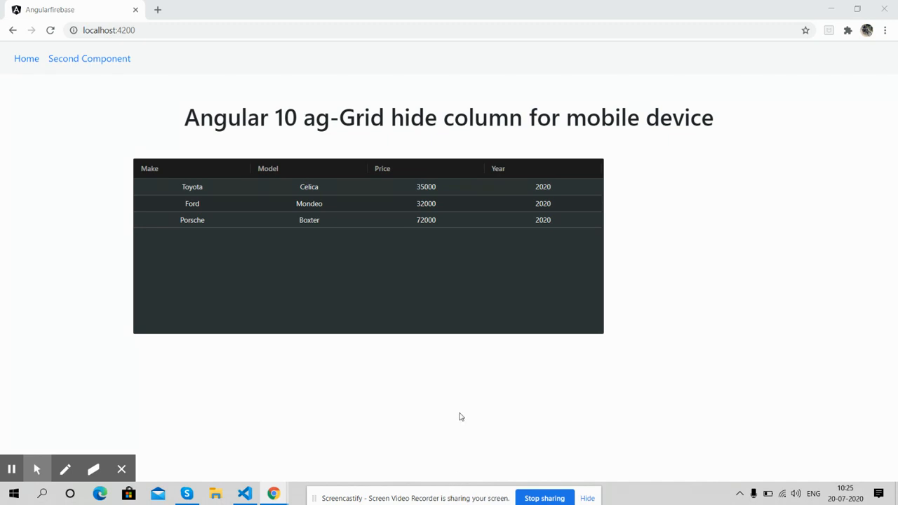
- Inspect the page in phone emulation so the grid shows only Make and Model
right_click(633, 316)
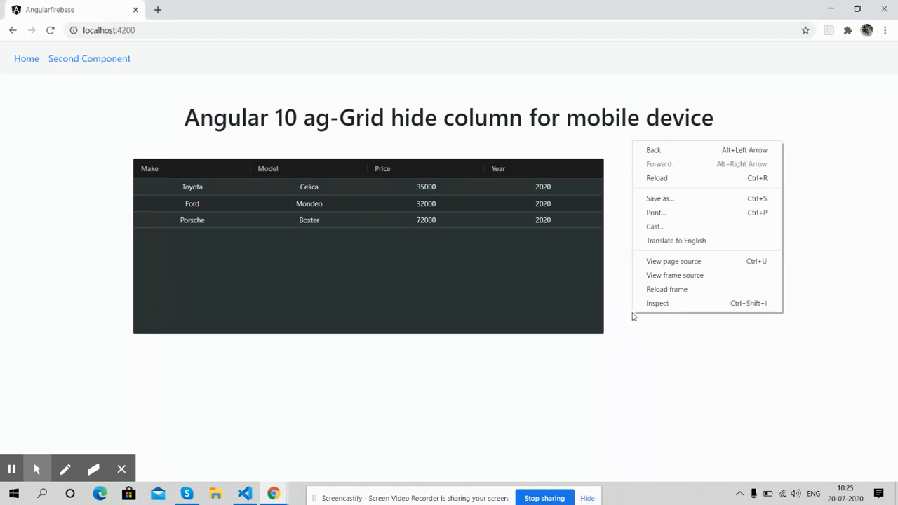
mouse_move(677, 242)
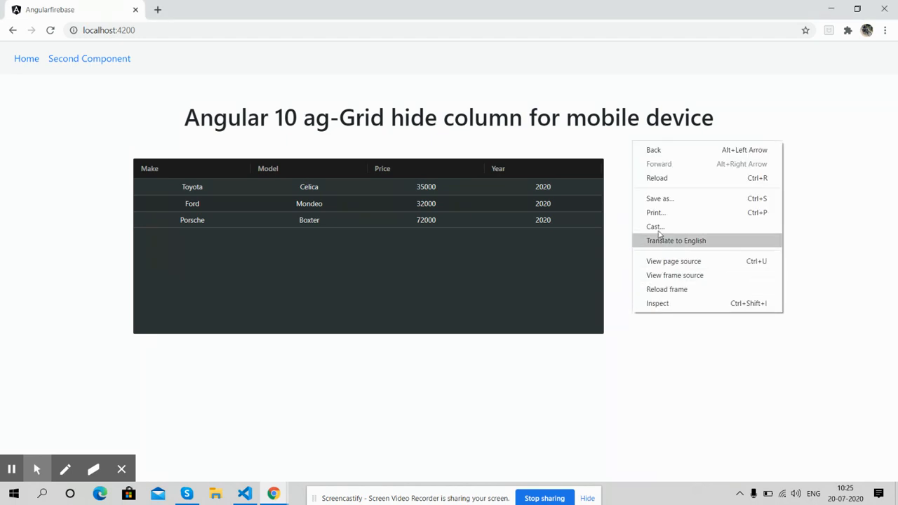
click(648, 281)
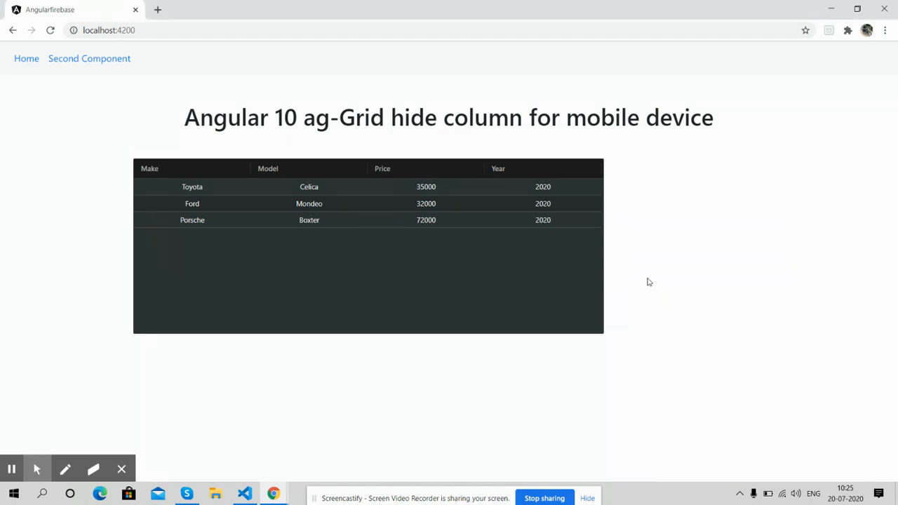
right_click(648, 282)
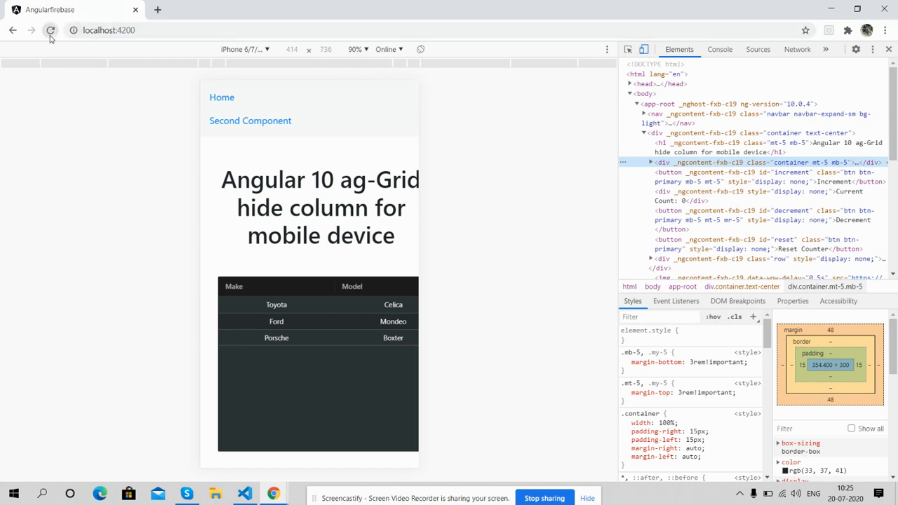
- Reload the mobile-view grid and sort it by the Model column
click(50, 31)
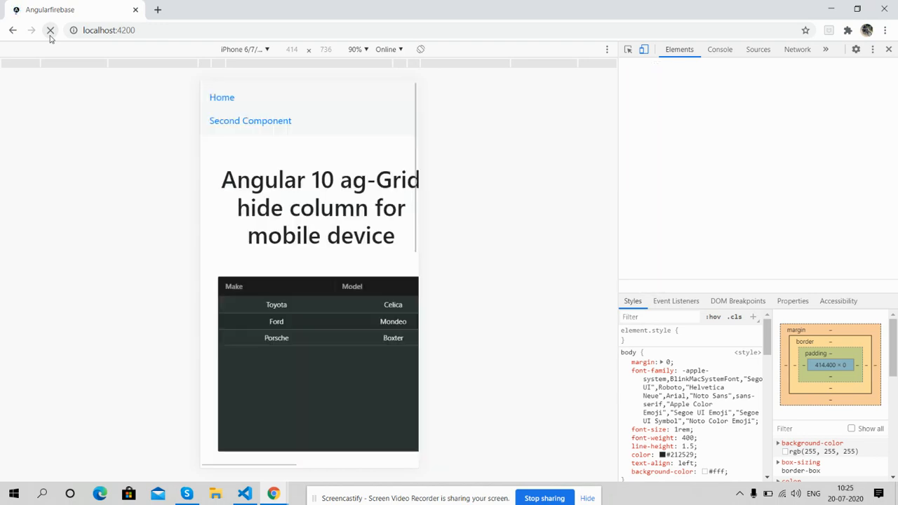
click(51, 31)
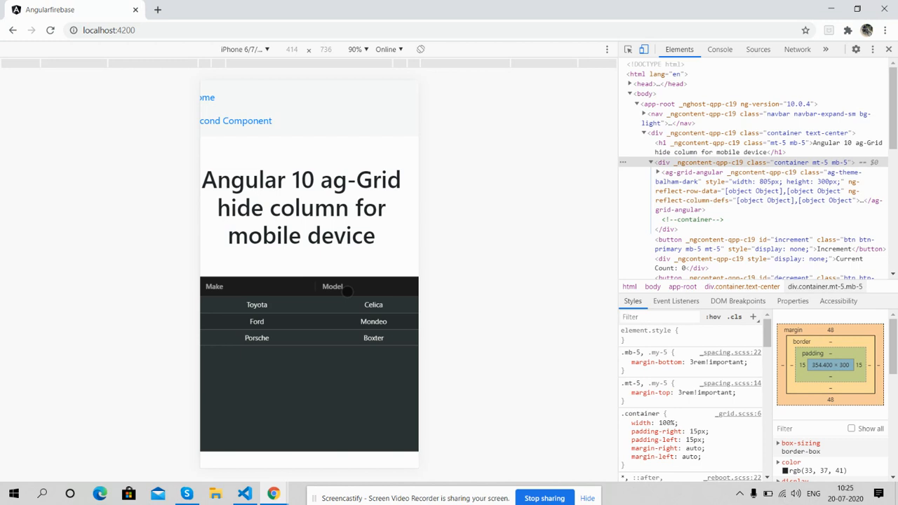
click(330, 286)
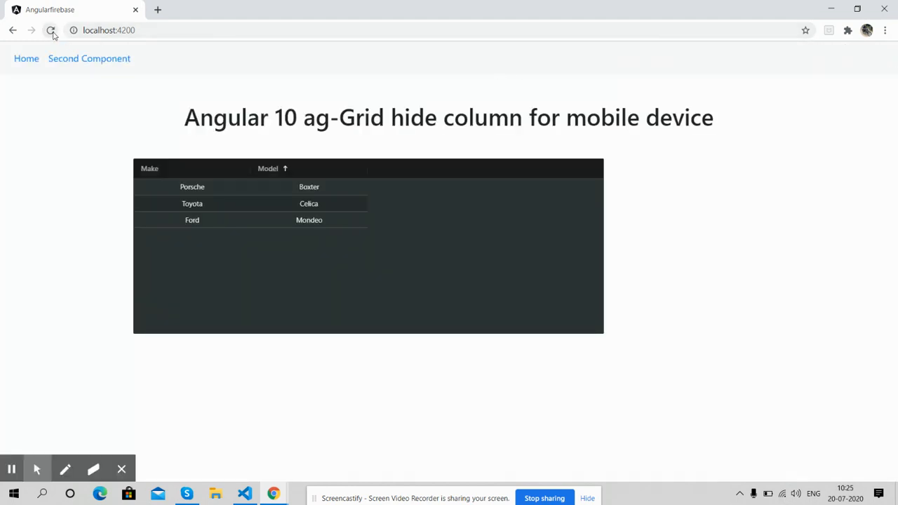
- Reload at desktop width so Make, Model, Price and Year all show again
click(49, 31)
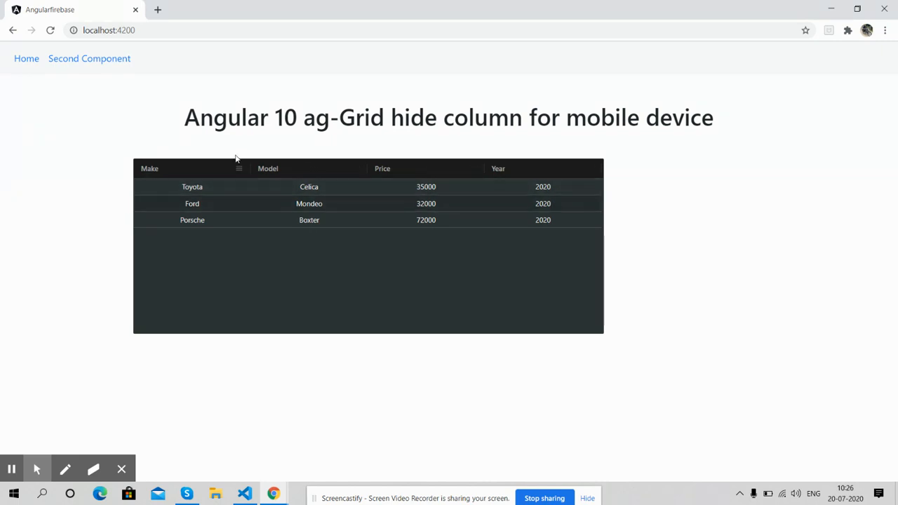
mouse_move(403, 206)
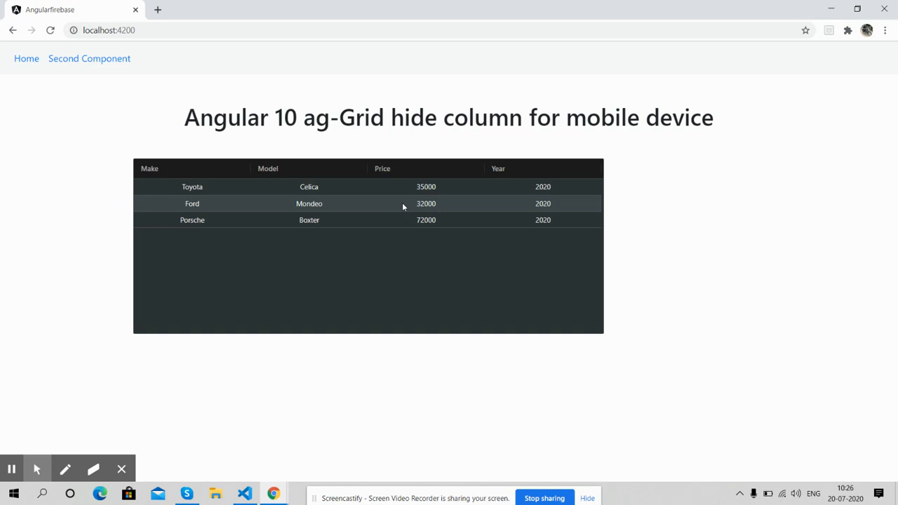
mouse_move(603, 194)
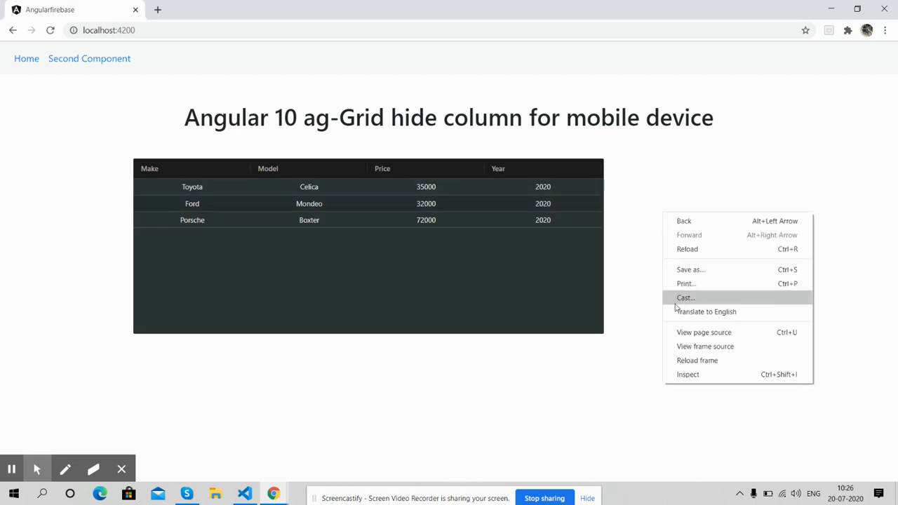
- Reload in phone emulation, then close DevTools leaving only Make and Model shown
click(688, 375)
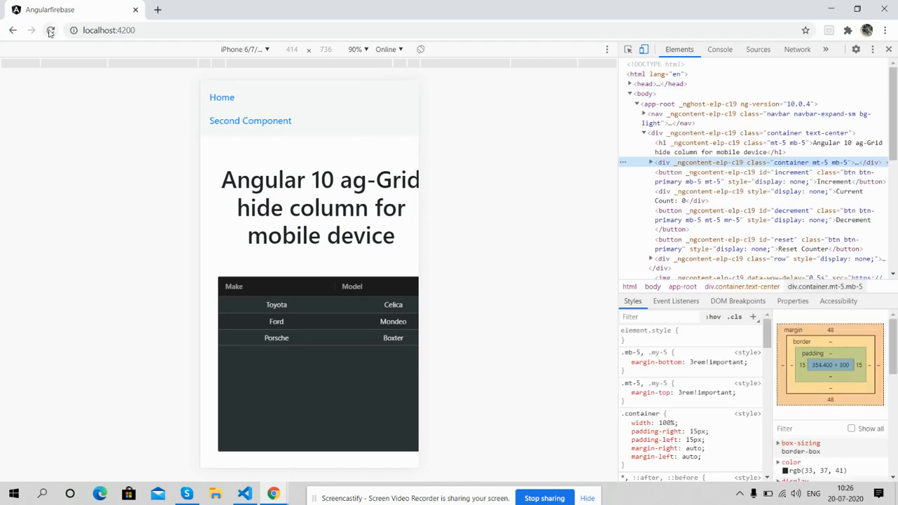
click(48, 30)
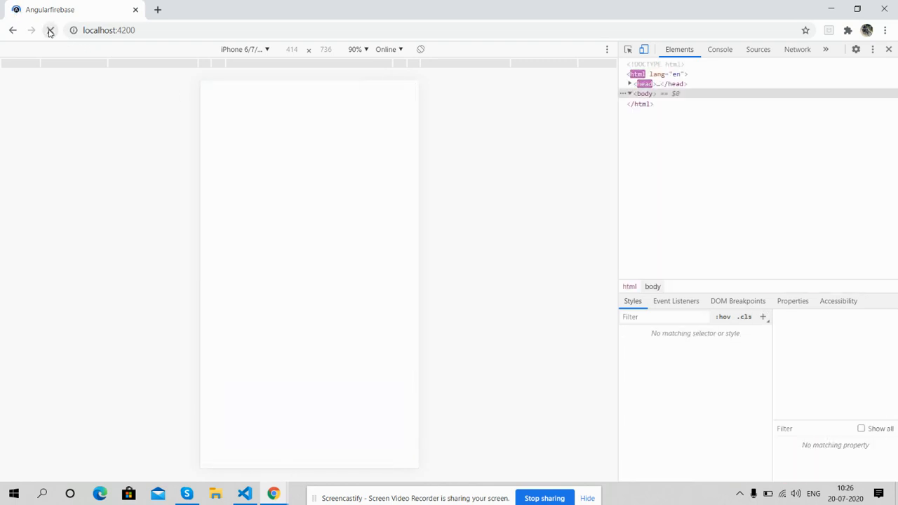
click(51, 31)
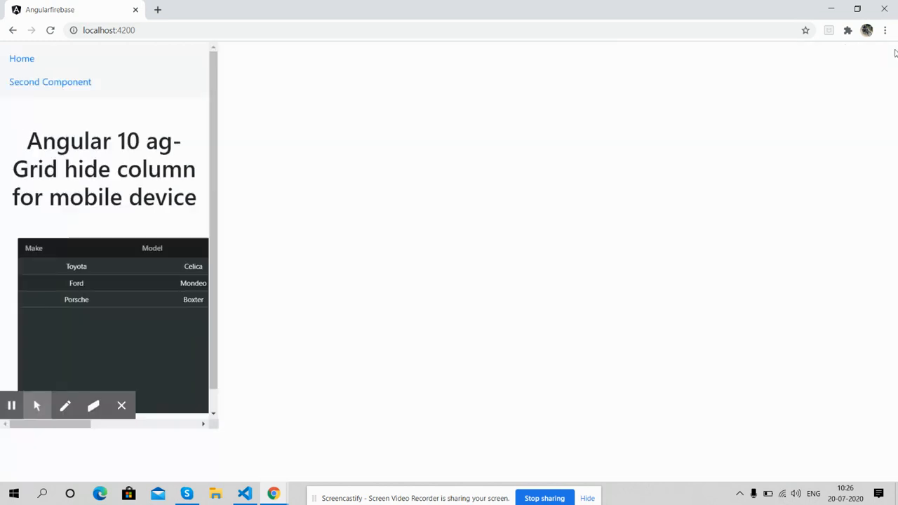
click(51, 31)
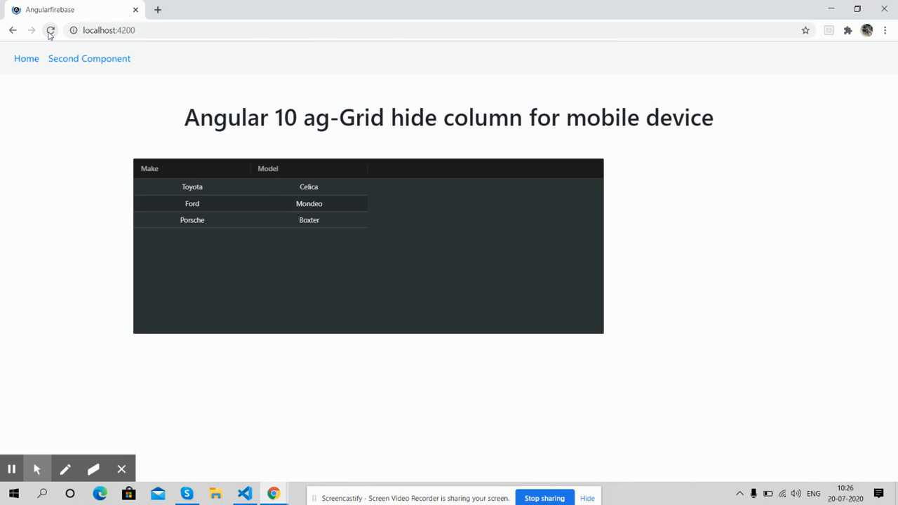
- Reload the four-column grid and sort it by Model, Price, then Year
click(49, 31)
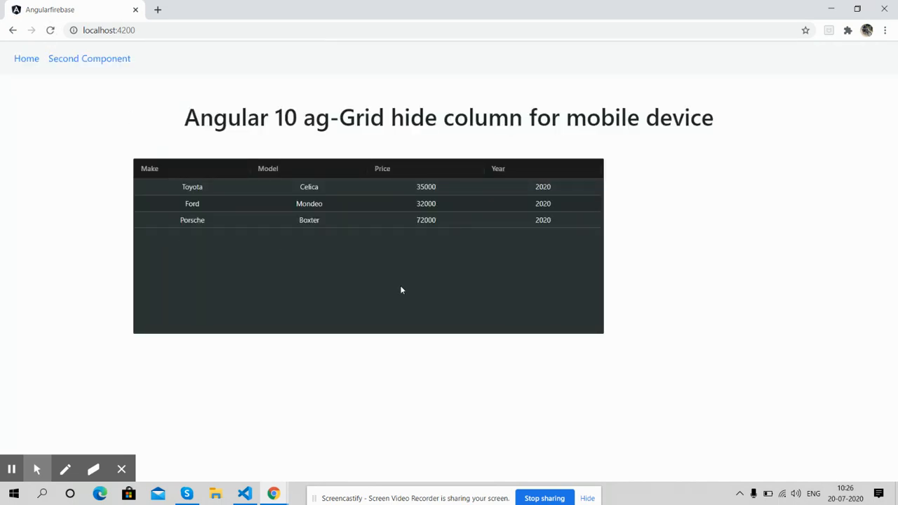
click(268, 169)
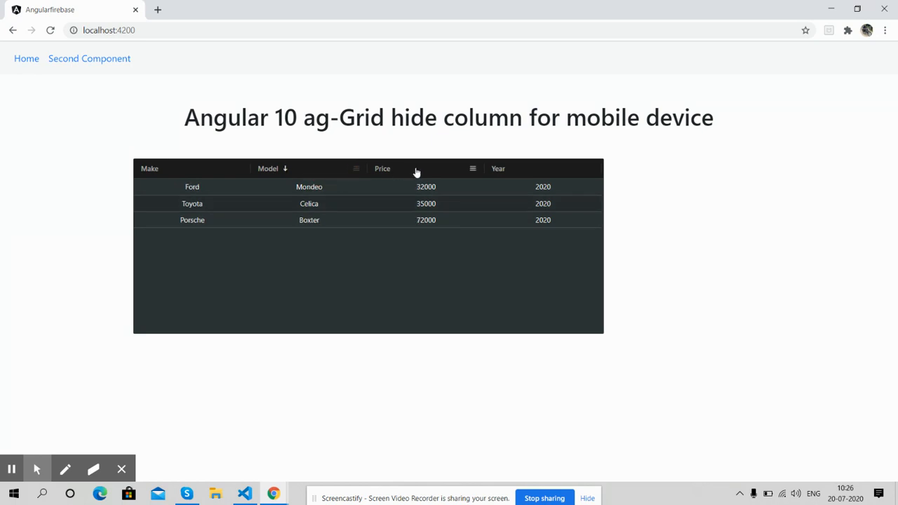
click(382, 169)
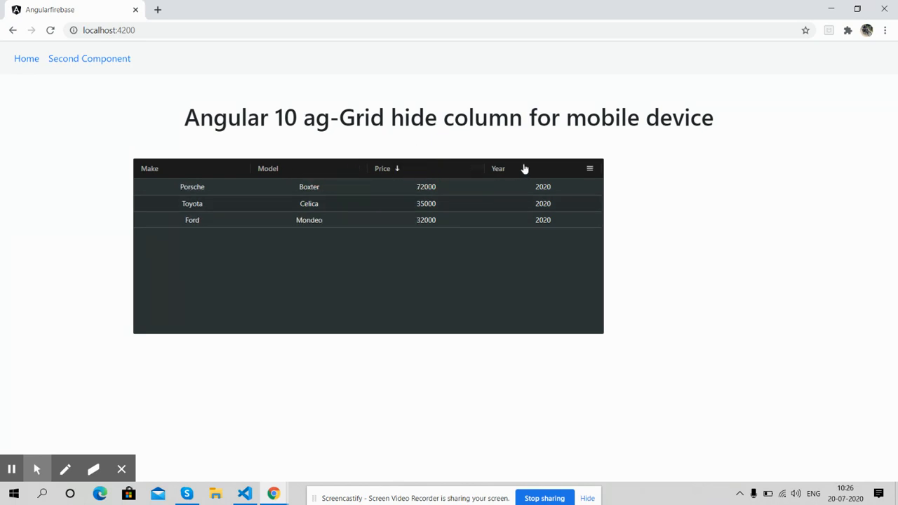
click(499, 169)
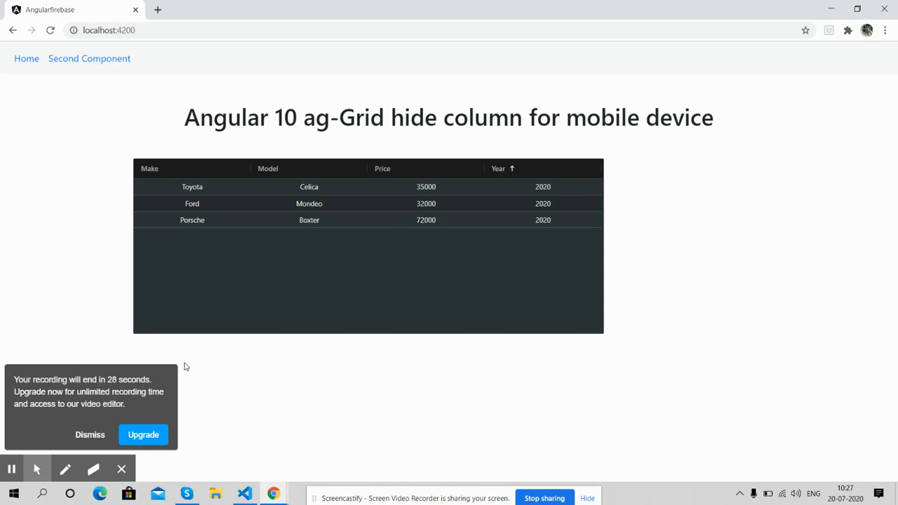
click(88, 435)
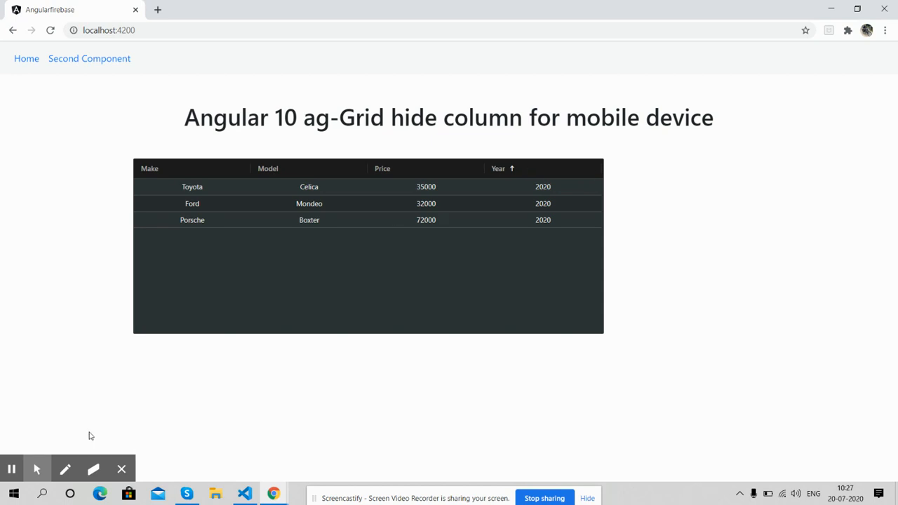